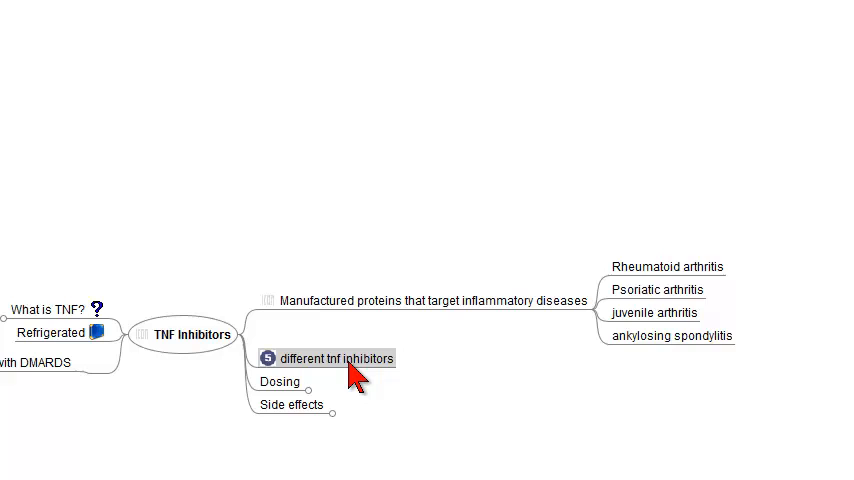
pyautogui.moveTo(292, 372)
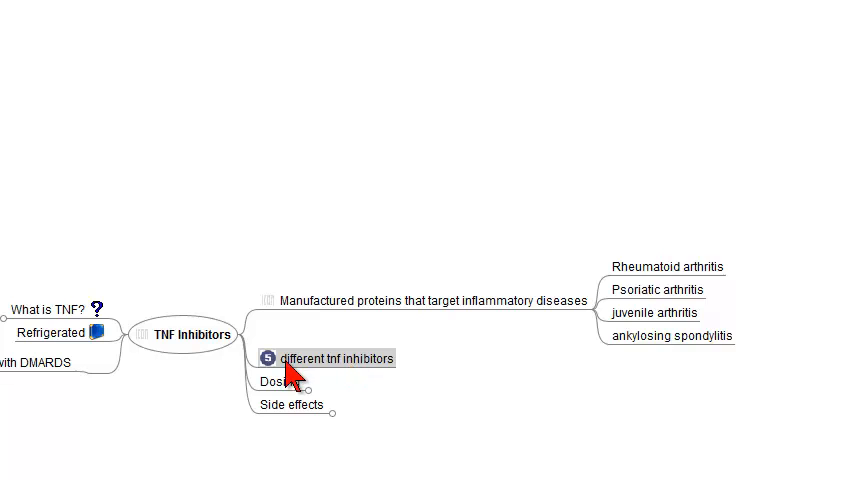
pyautogui.moveTo(62, 344)
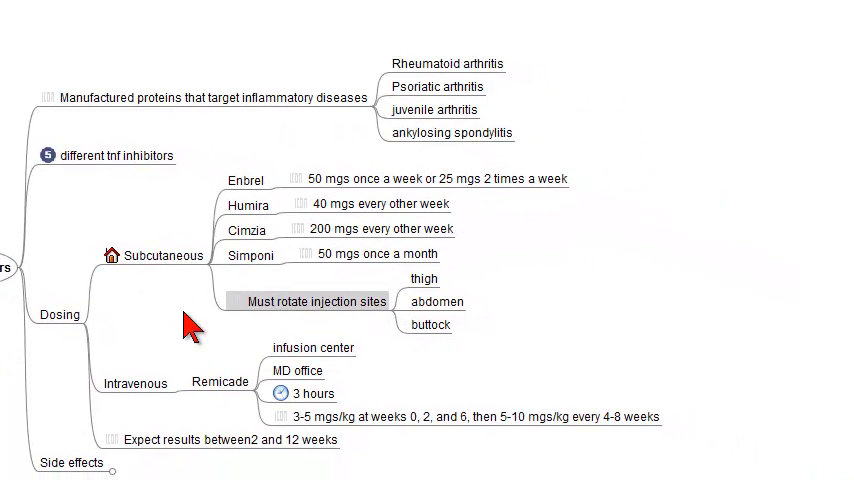
pyautogui.moveTo(148, 288)
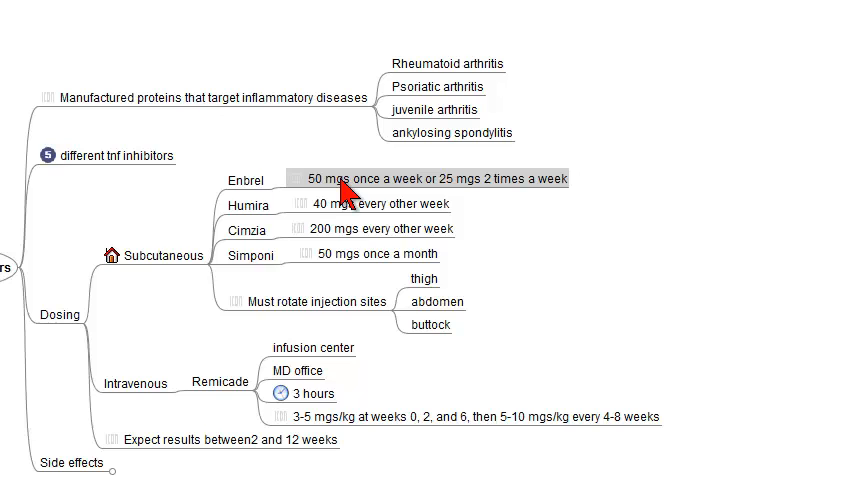
pyautogui.moveTo(370, 196)
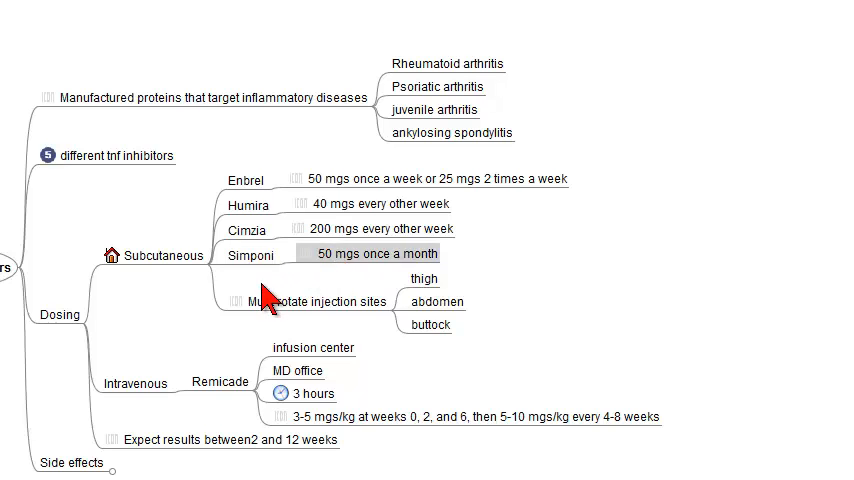
# Step: Review dosing notes (rotate injection sites, MD office infusion, results timing), then fold Dosing and unfold Side effects
pyautogui.click(316, 300)
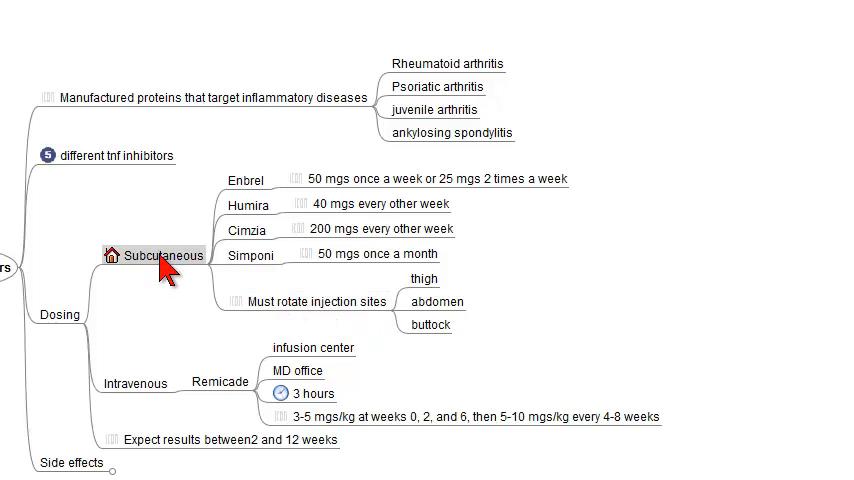
pyautogui.moveTo(288, 290)
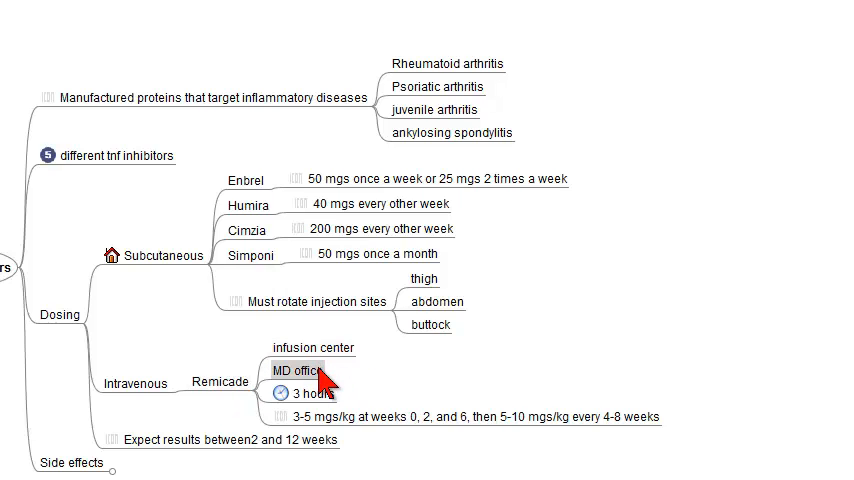
pyautogui.click(304, 394)
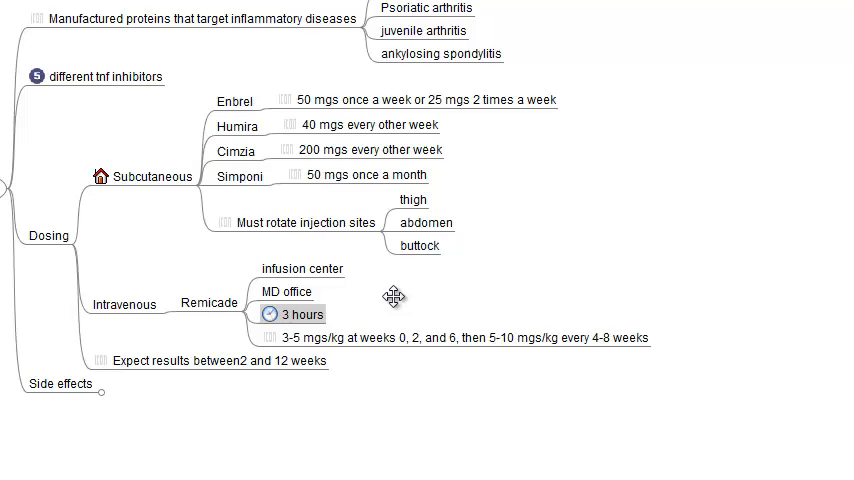
pyautogui.click(460, 336)
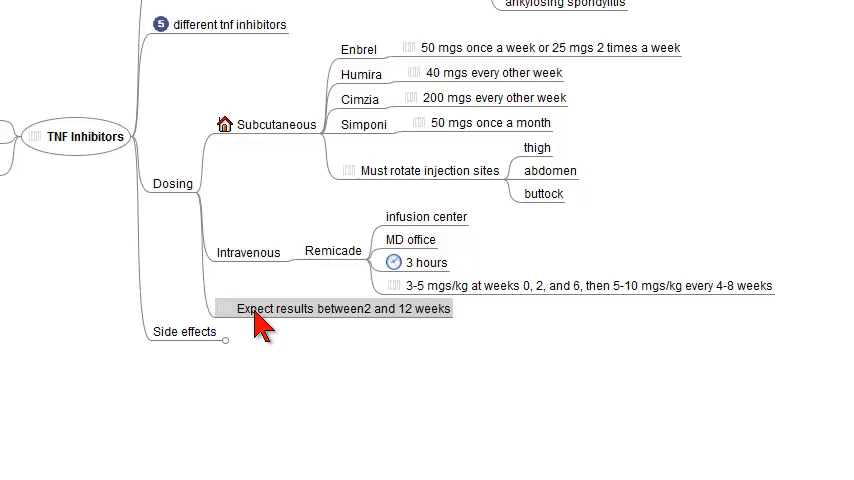
pyautogui.moveTo(428, 328)
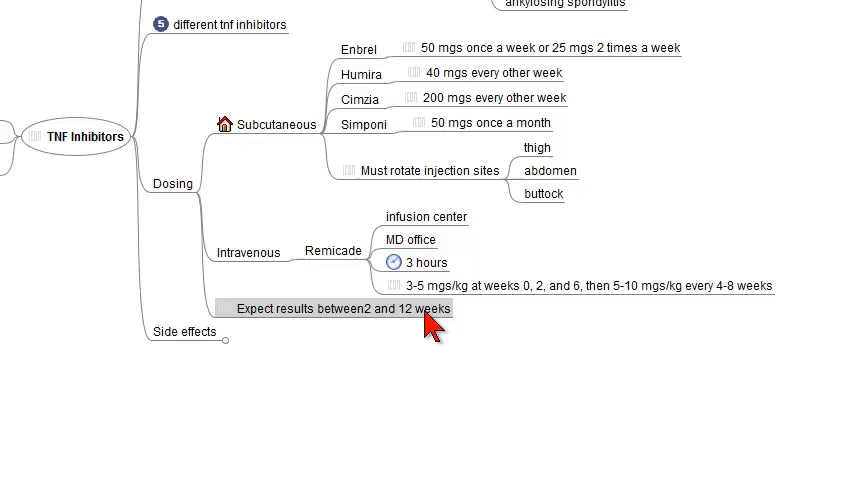
pyautogui.click(172, 184)
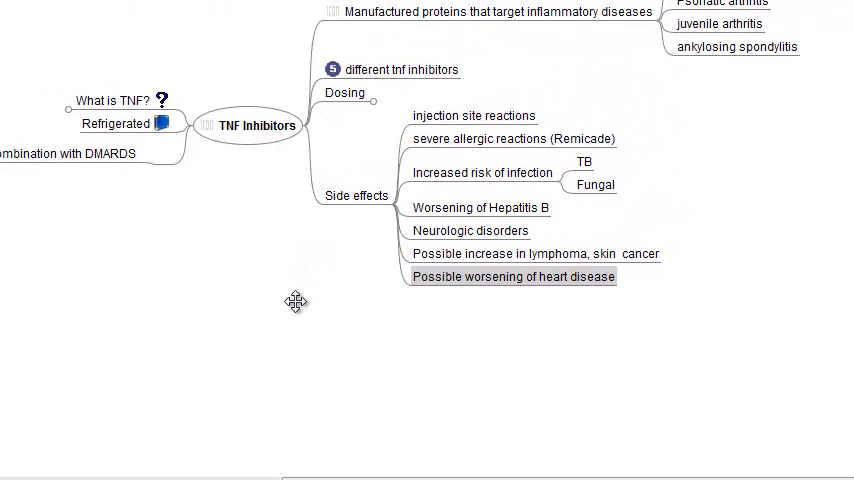
pyautogui.click(532, 254)
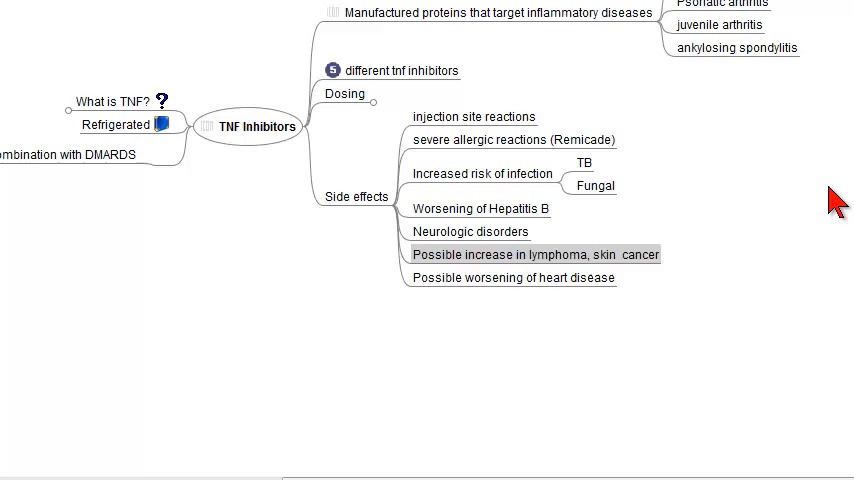
pyautogui.moveTo(620, 108)
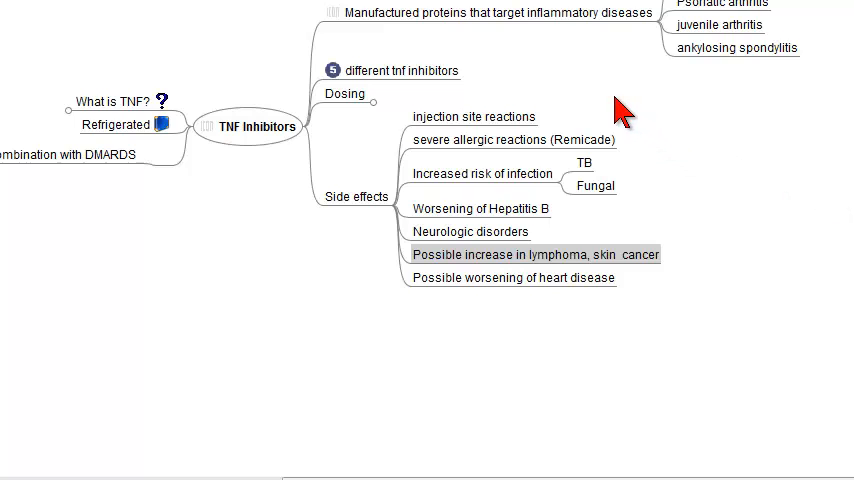
pyautogui.moveTo(824, 170)
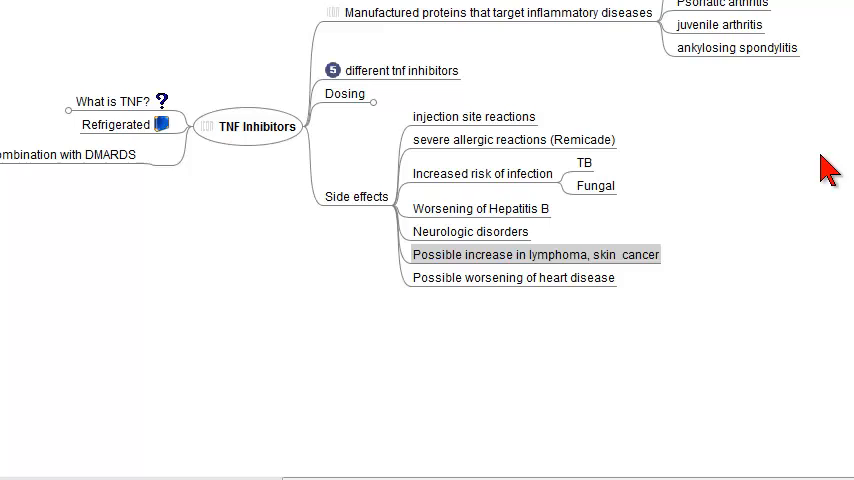
pyautogui.moveTo(754, 172)
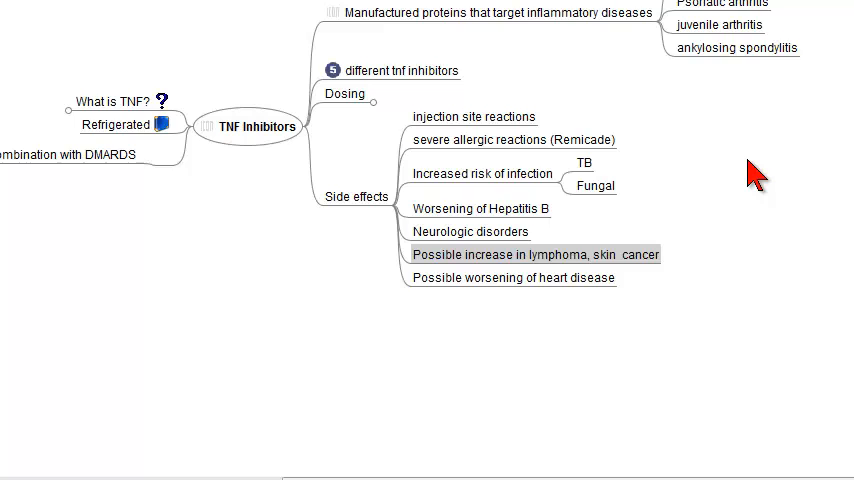
pyautogui.moveTo(744, 184)
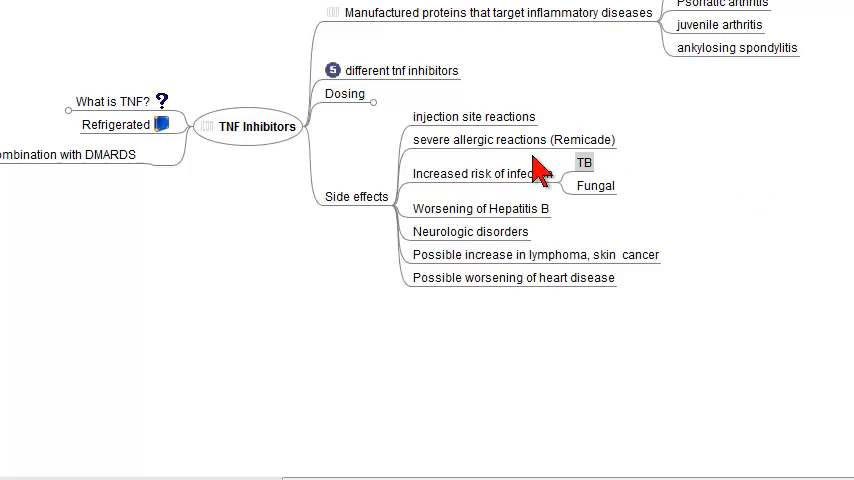
pyautogui.click(472, 116)
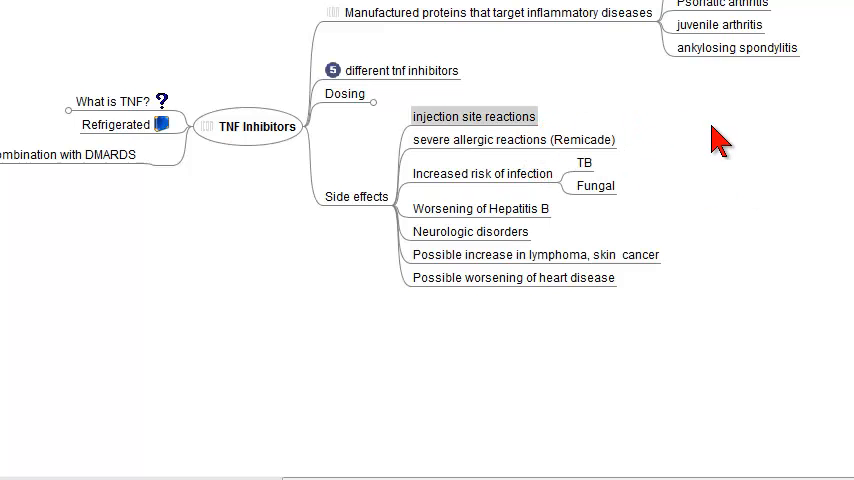
pyautogui.moveTo(570, 130)
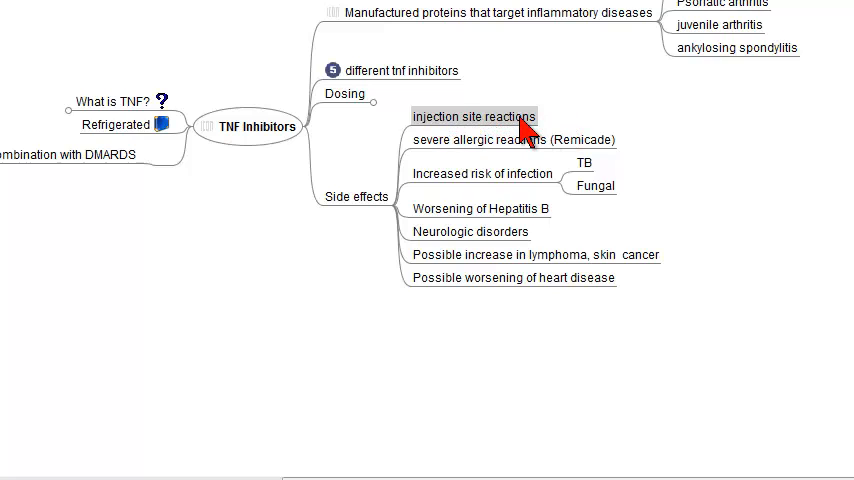
pyautogui.click(512, 140)
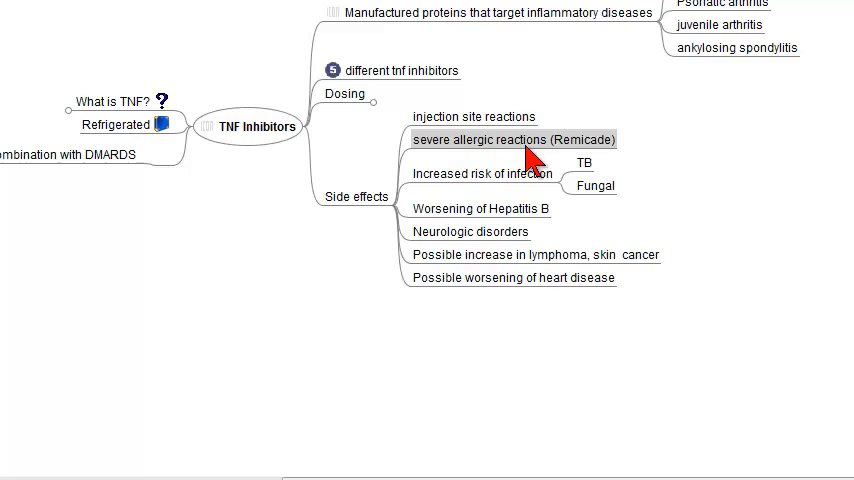
pyautogui.moveTo(604, 160)
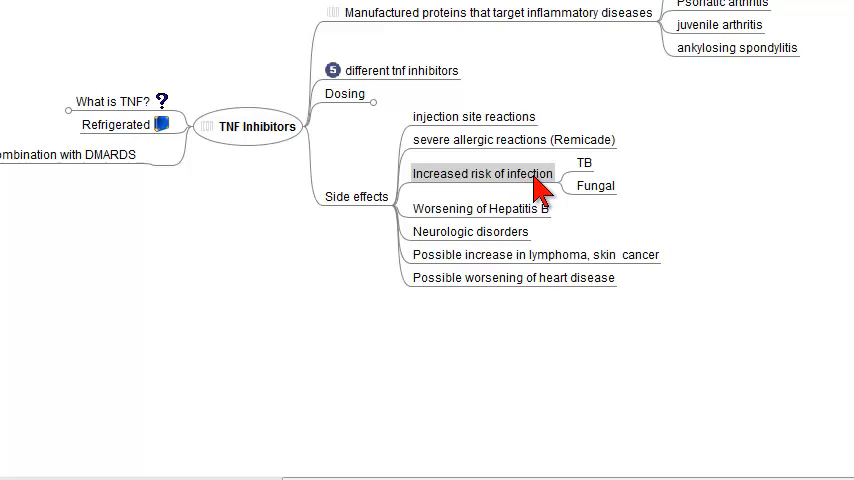
pyautogui.click(592, 186)
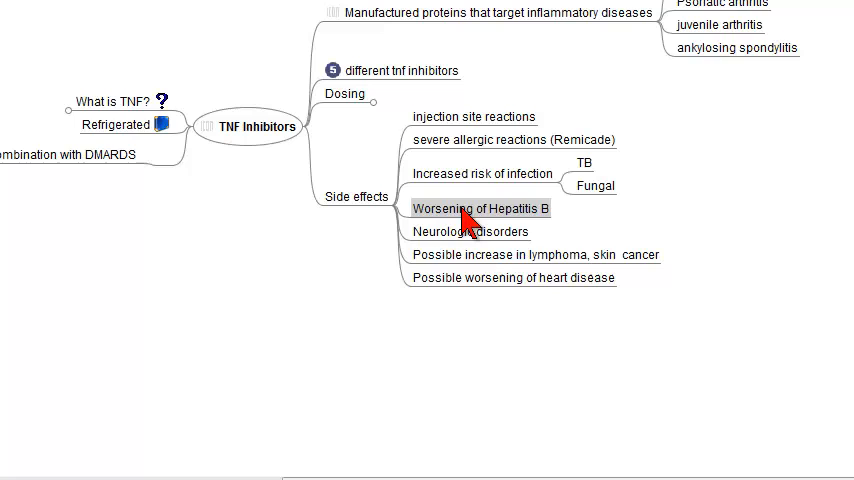
pyautogui.moveTo(548, 218)
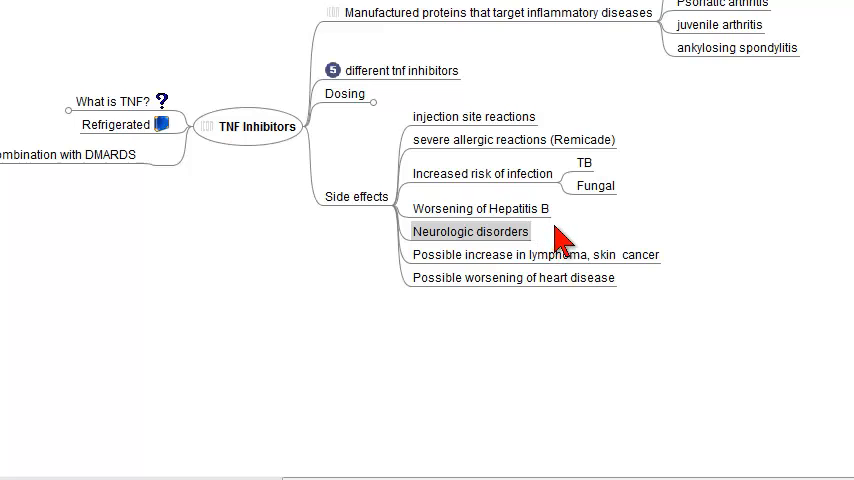
pyautogui.moveTo(576, 236)
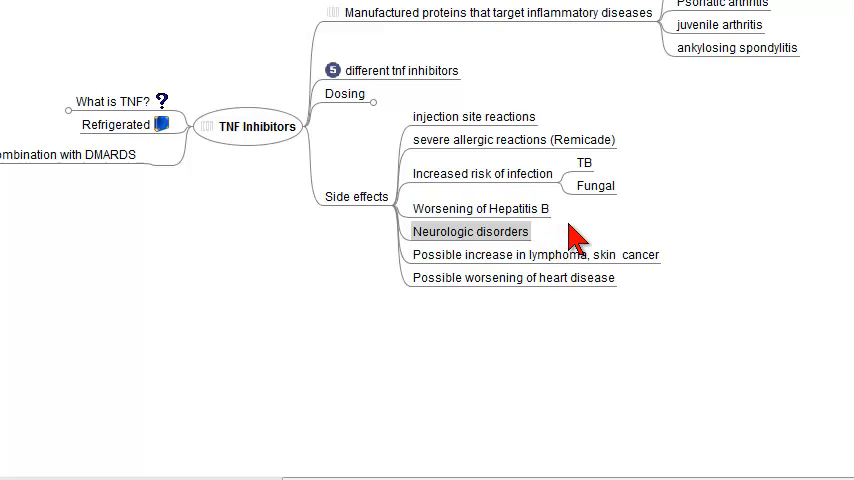
pyautogui.moveTo(510, 242)
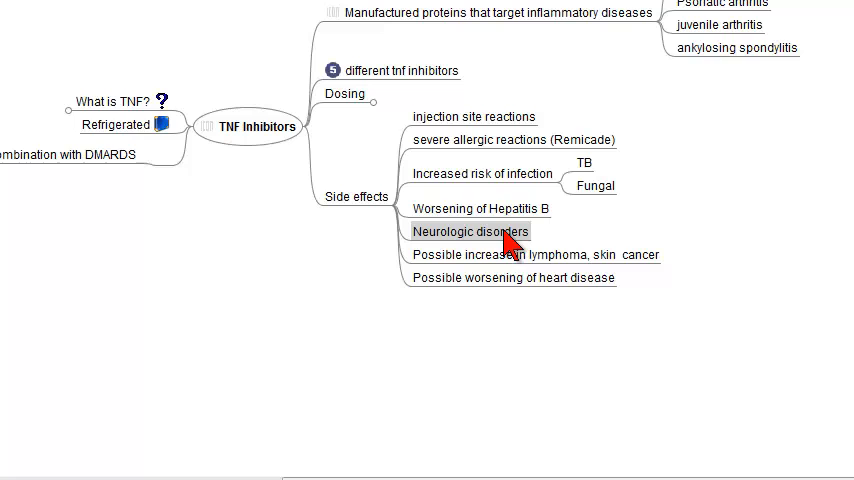
pyautogui.moveTo(520, 256)
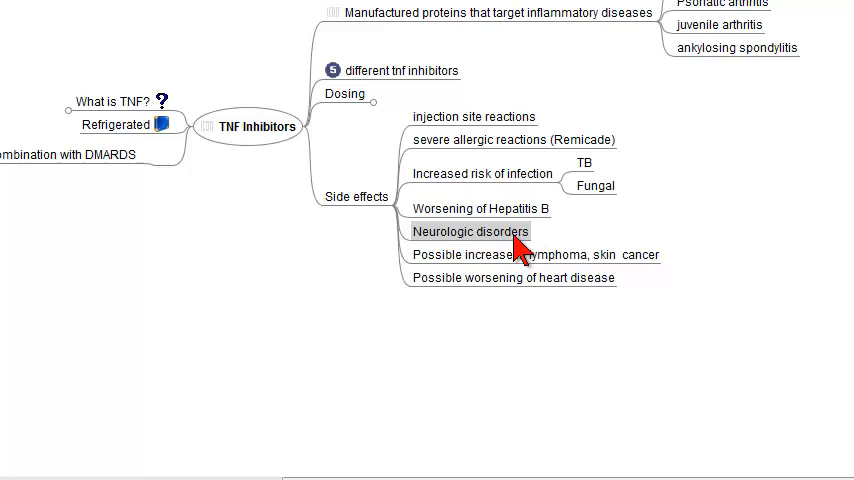
pyautogui.click(532, 254)
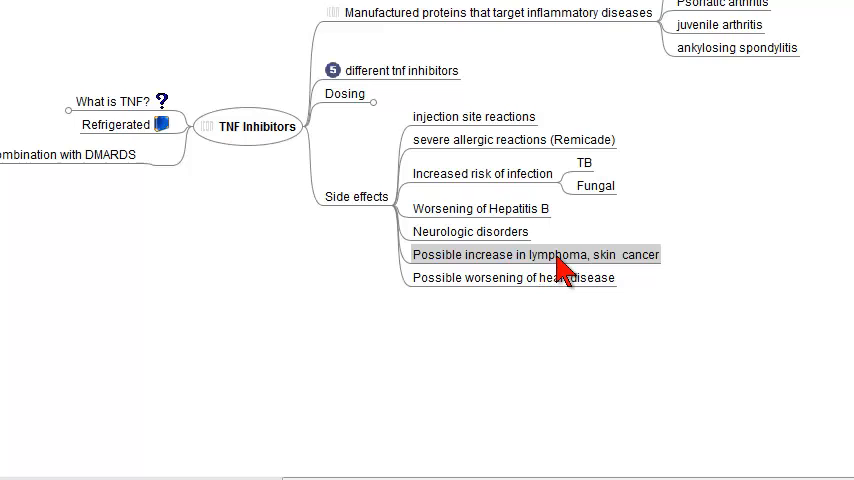
pyautogui.moveTo(656, 276)
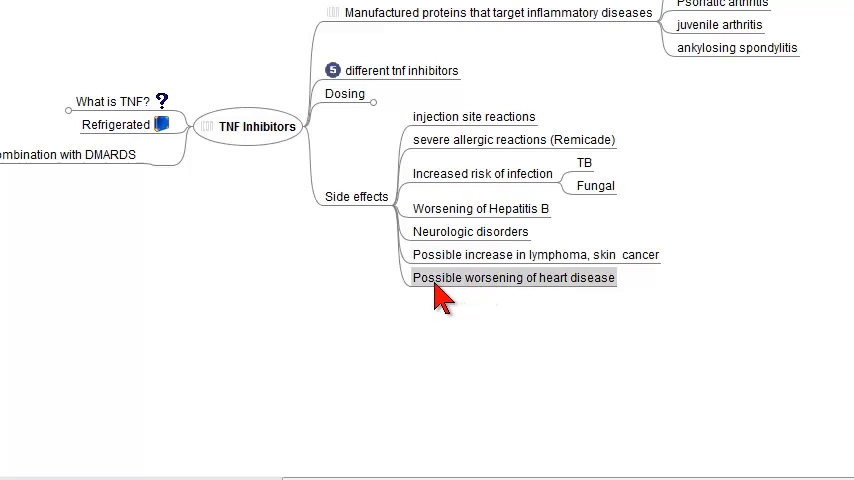
pyautogui.moveTo(458, 292)
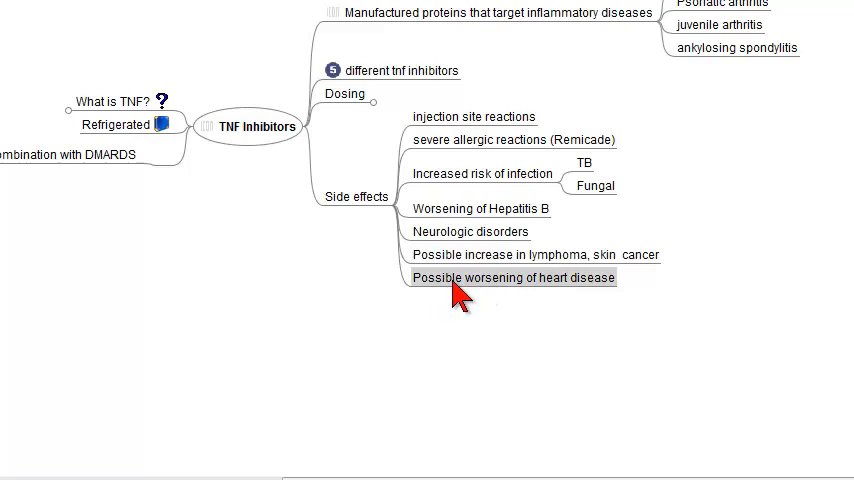
pyautogui.moveTo(472, 304)
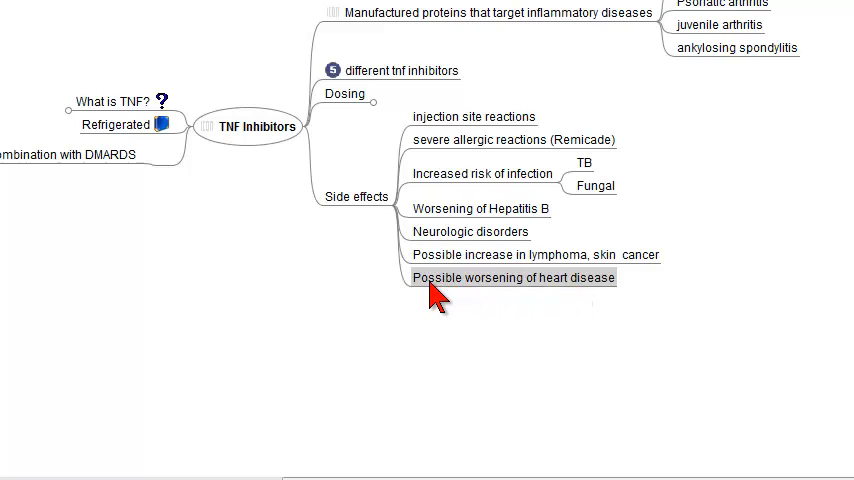
pyautogui.moveTo(476, 312)
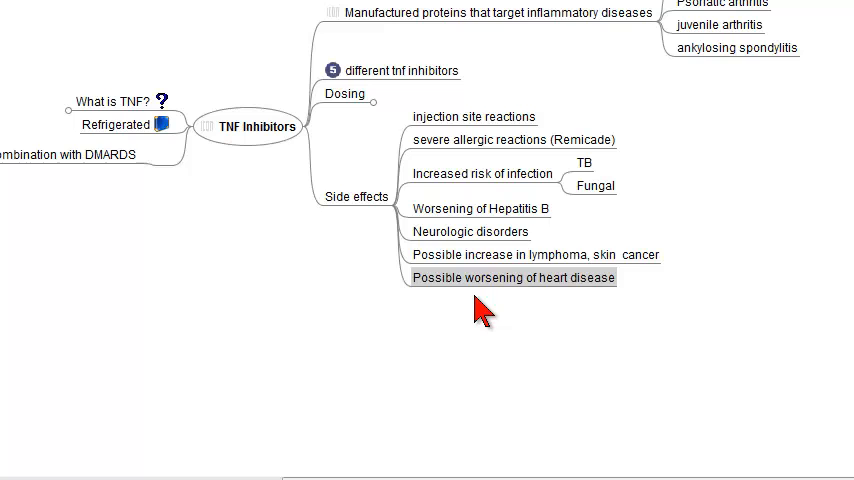
pyautogui.moveTo(310, 302)
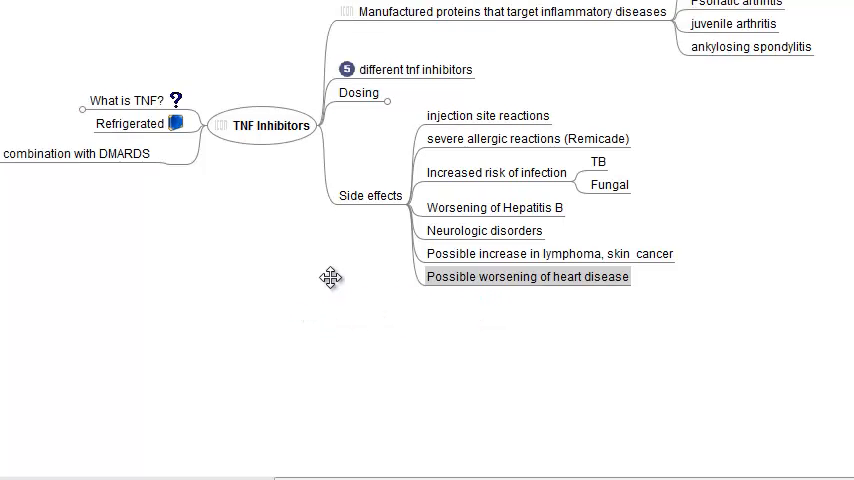
pyautogui.moveTo(330, 278); pyautogui.dragTo(532, 304)
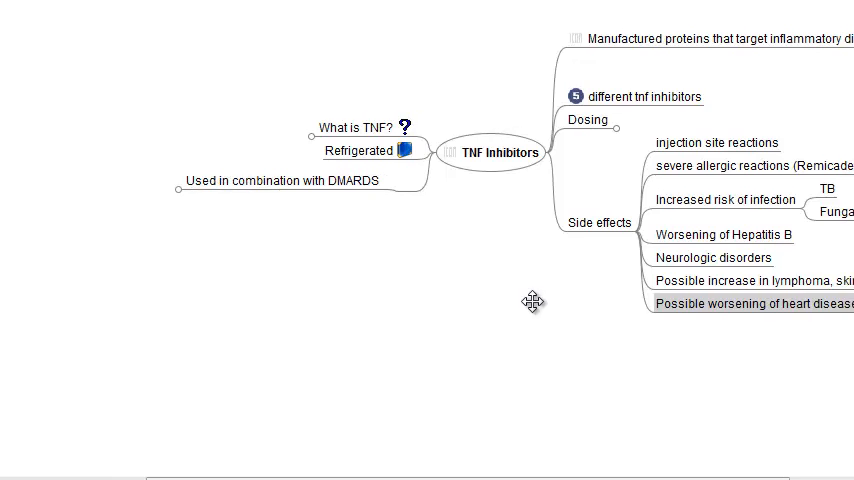